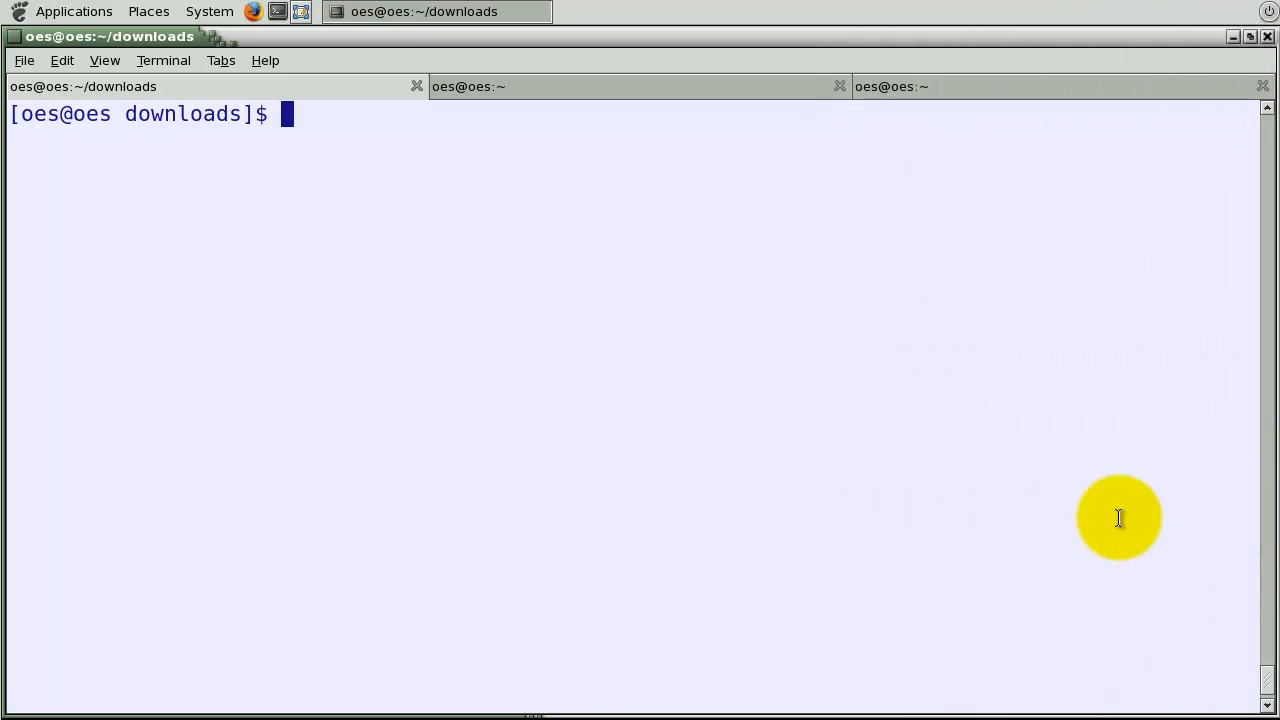
# Step: List the downloads, make wls1035_linux32.bin executable with chmod +x, and enter ./wls1035_linux32.bin
pyautogui.write('ls')
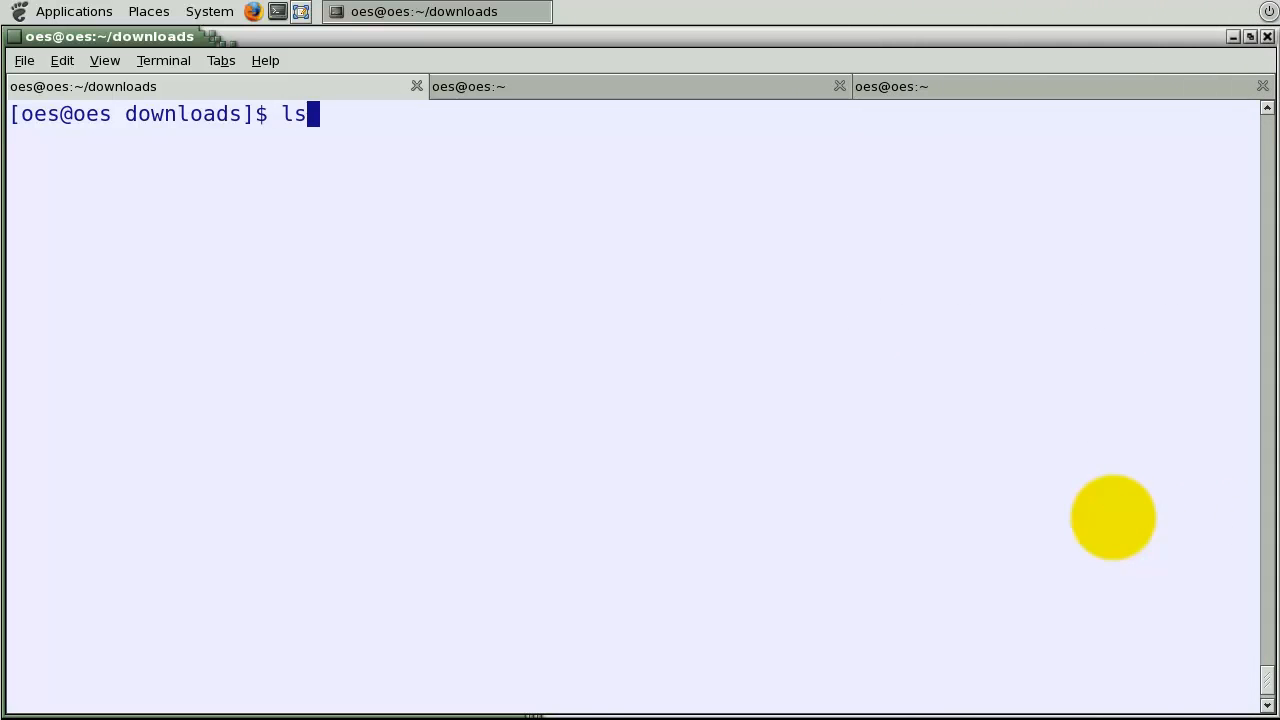
pyautogui.write('chmod')
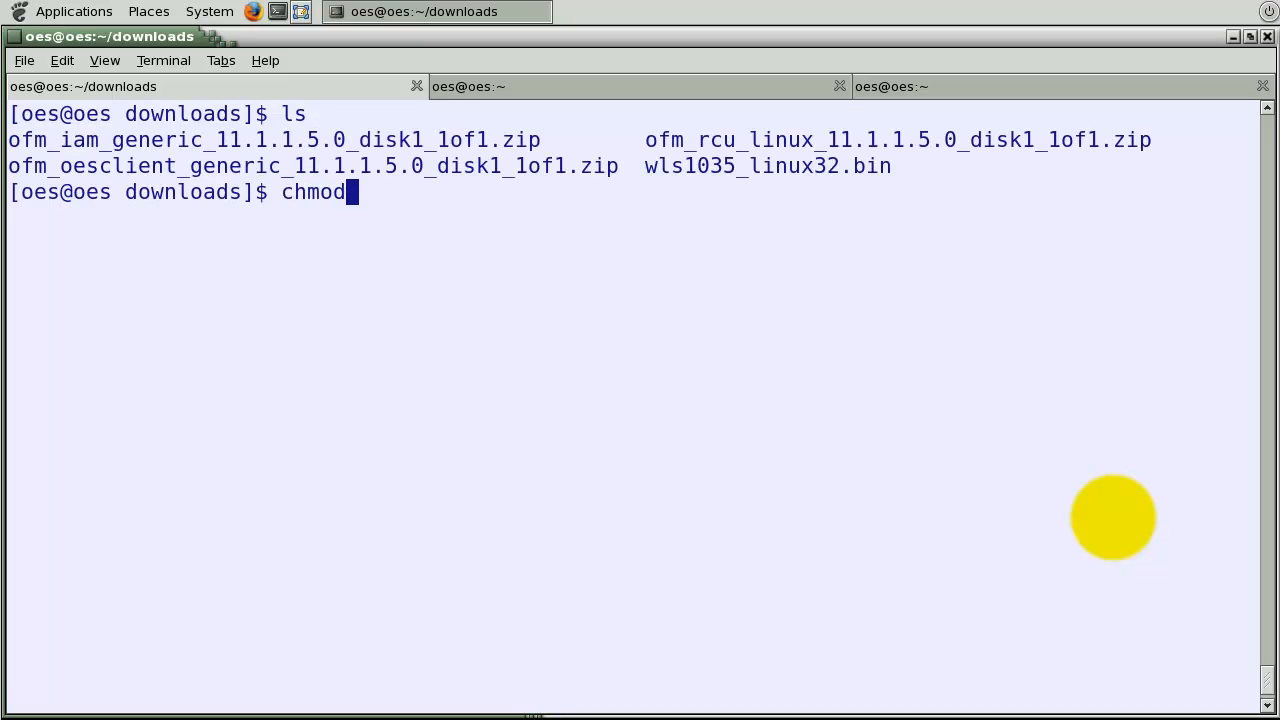
pyautogui.write('+x')
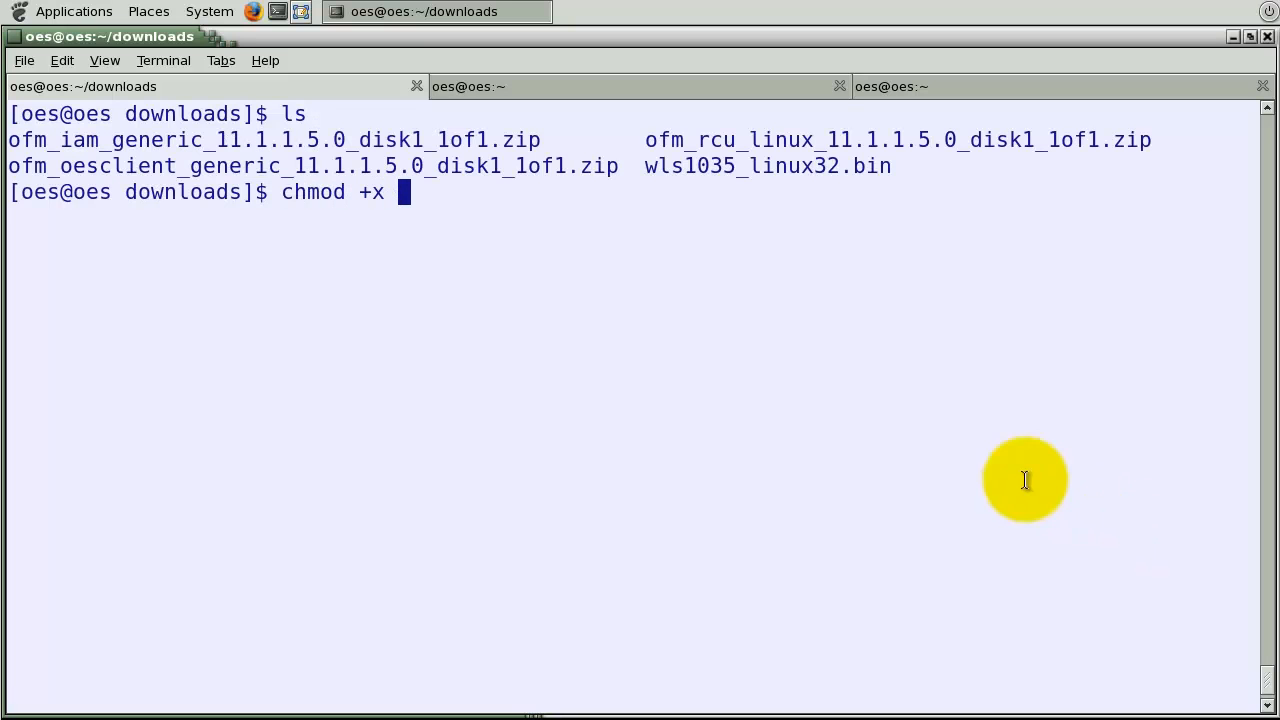
pyautogui.doubleClick(736, 166)
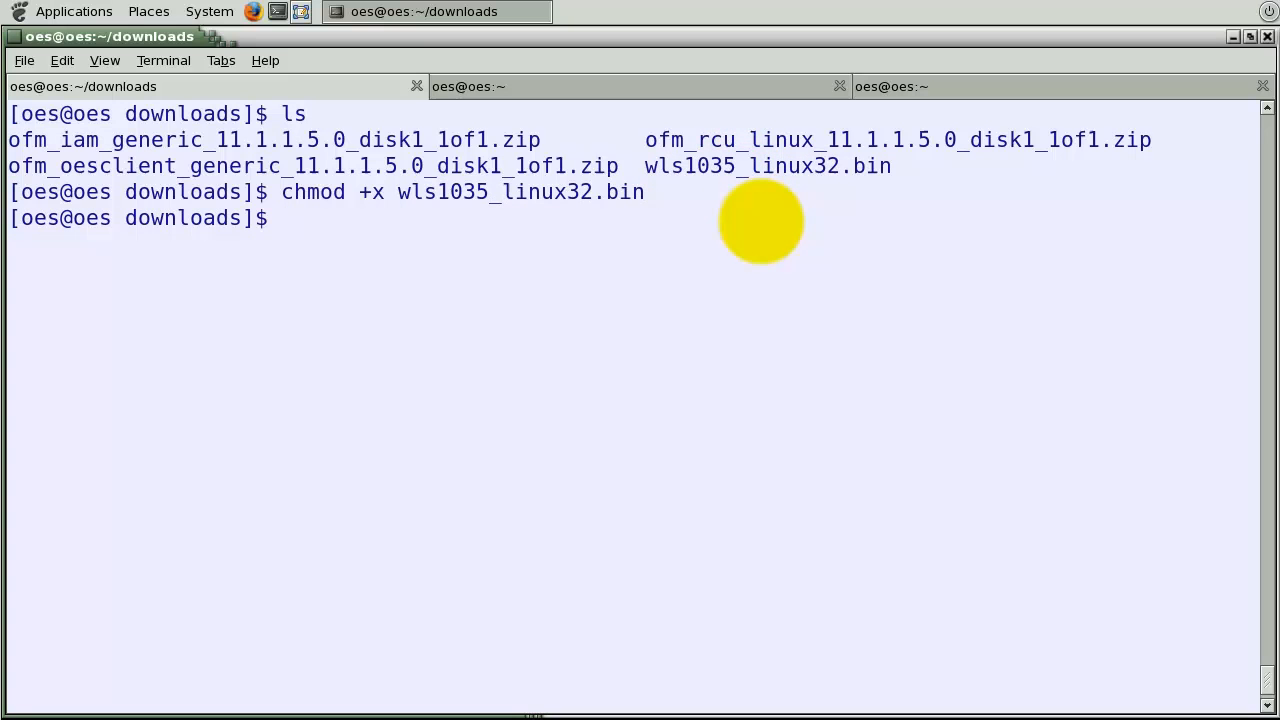
pyautogui.write('./wls1035_linux32.bin')
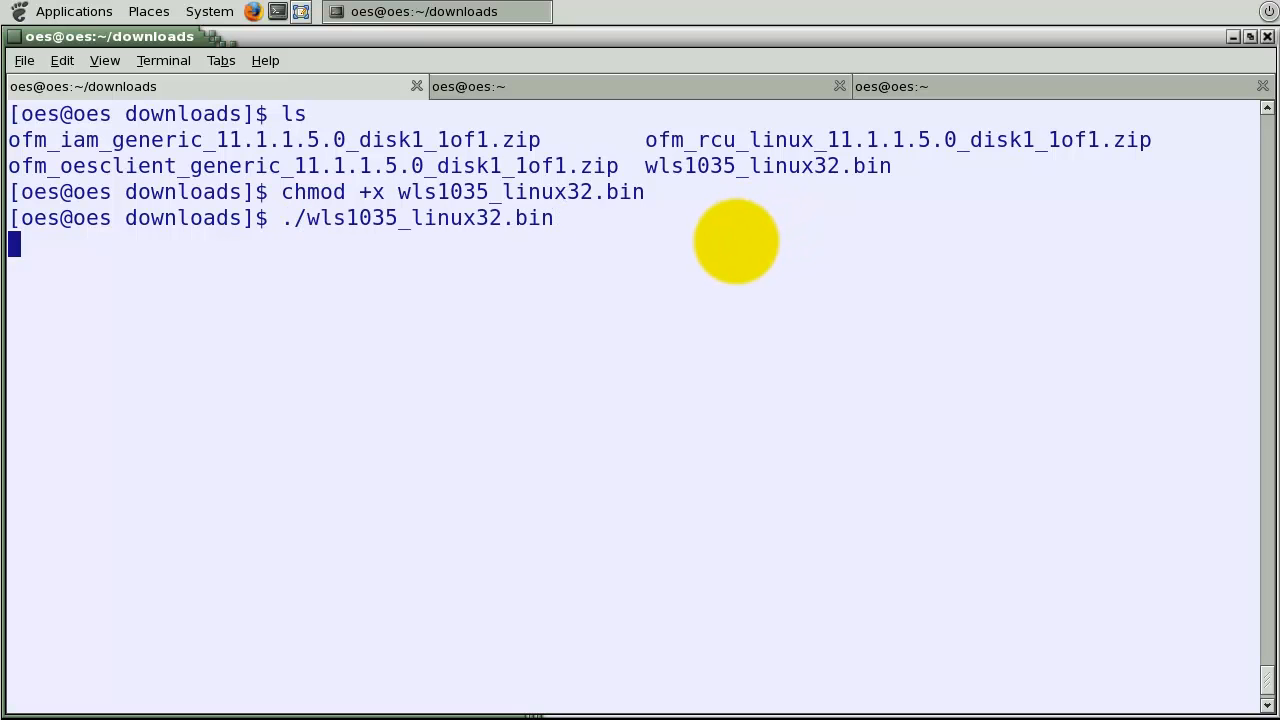
# Step: Run ./wls1035_linux32.bin and wait for the installer Welcome screen
pyautogui.press('Return')
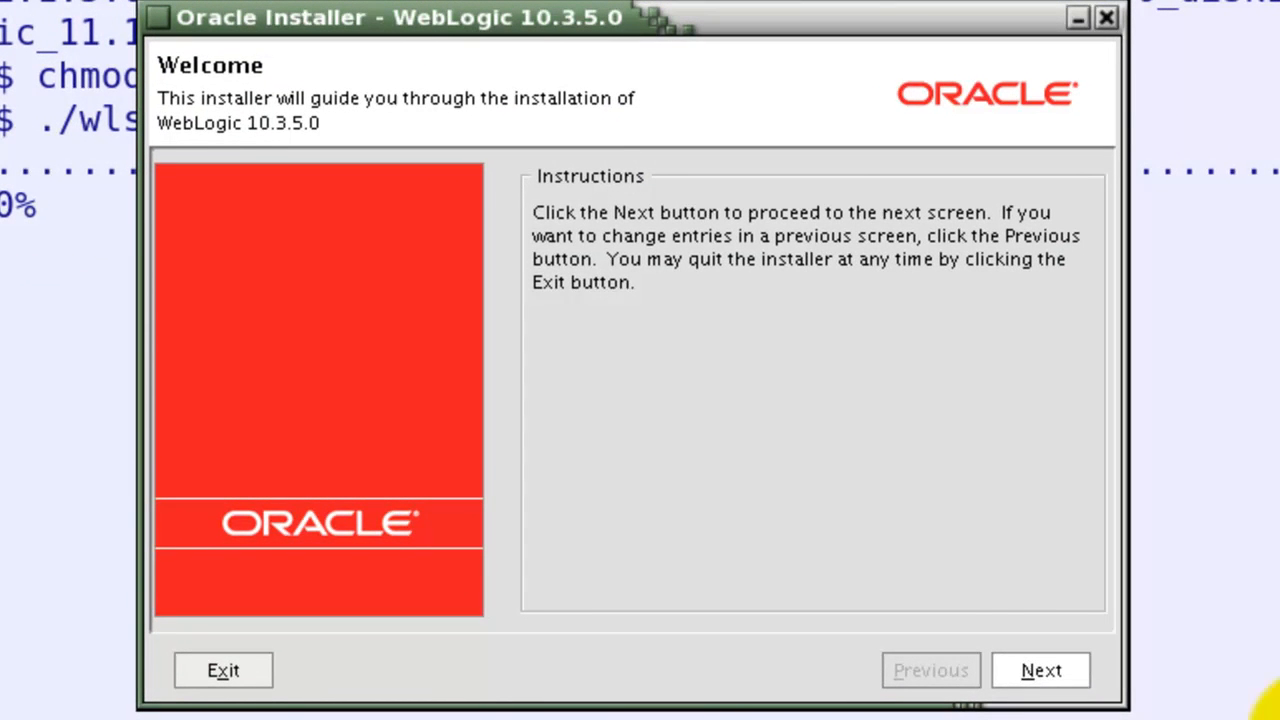
# Step: Keep the default Middleware home, decline security update registration, and continue to product directories
pyautogui.click(1040, 670)
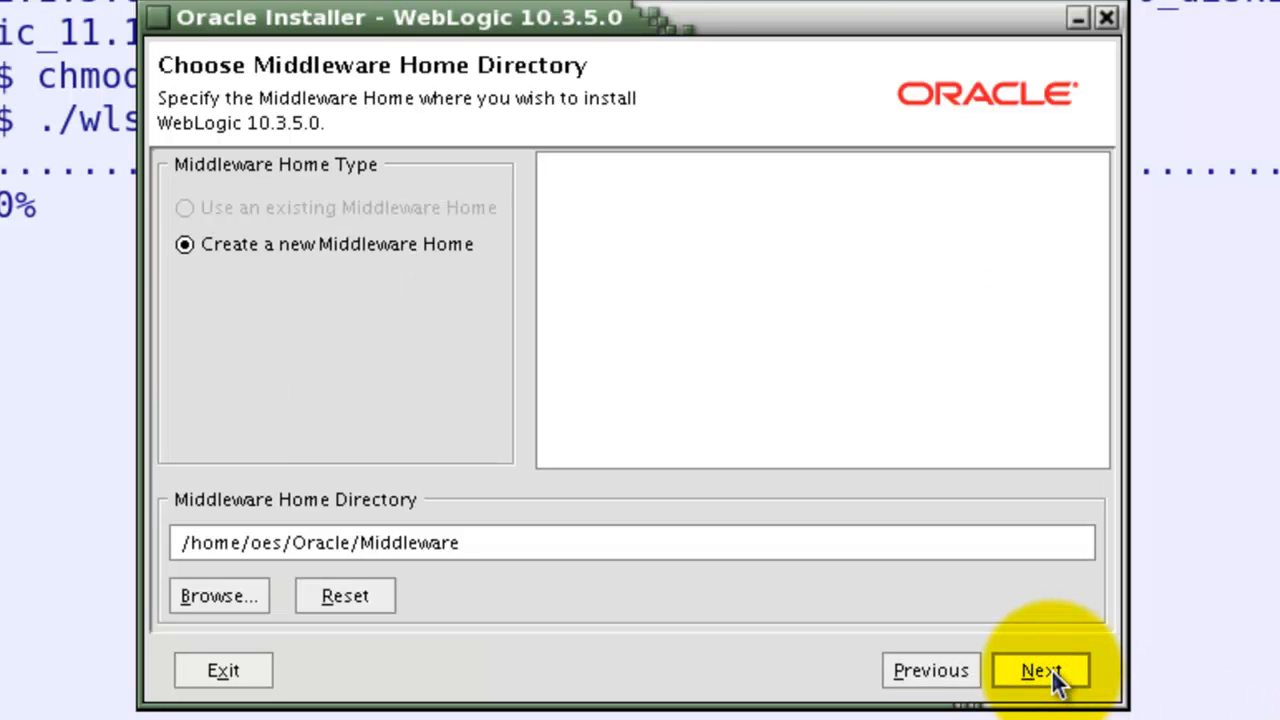
pyautogui.click(1044, 670)
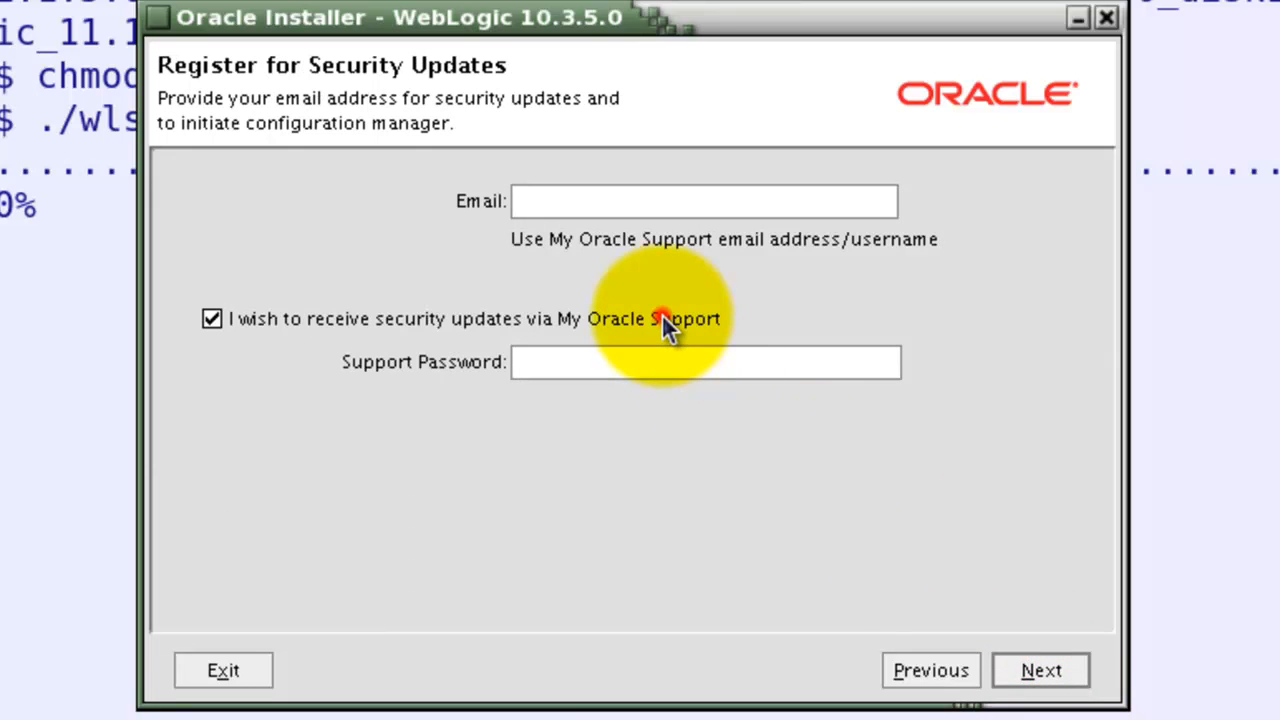
pyautogui.click(210, 320)
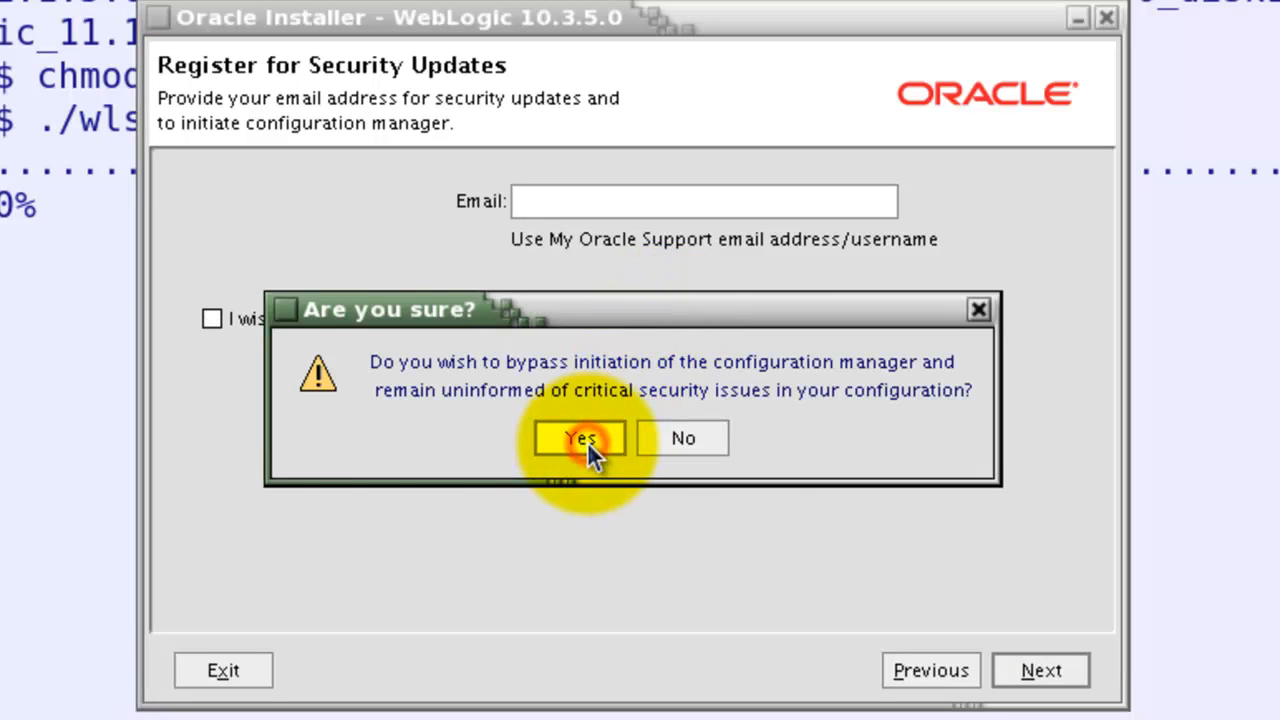
pyautogui.click(580, 438)
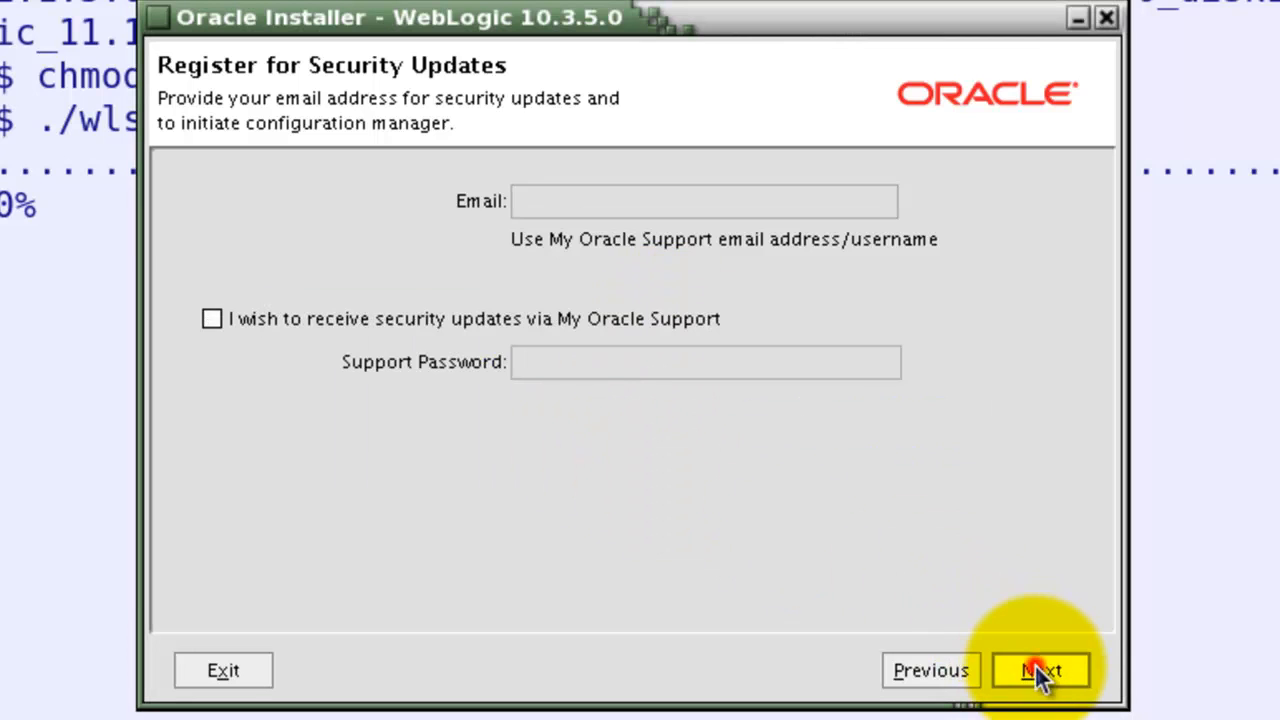
pyautogui.click(1042, 668)
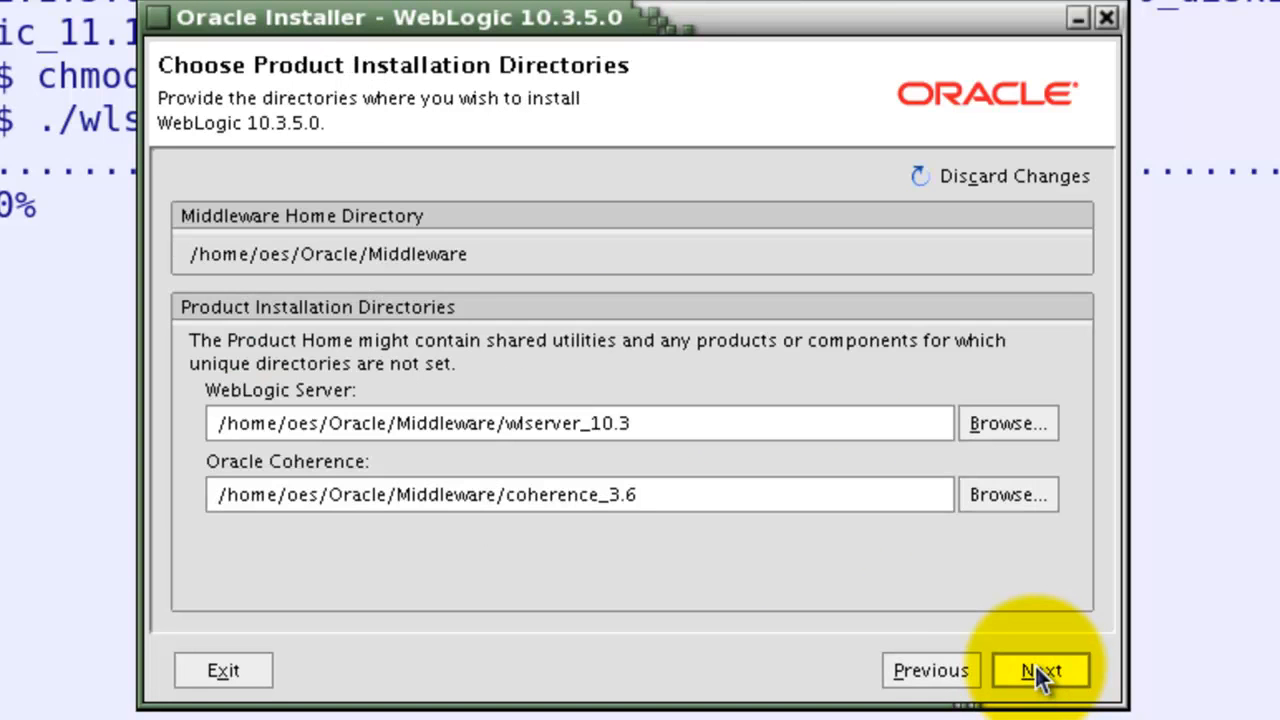
# Step: Keep the default product directories and begin installing WebLogic Server and Coherence
pyautogui.click(1048, 670)
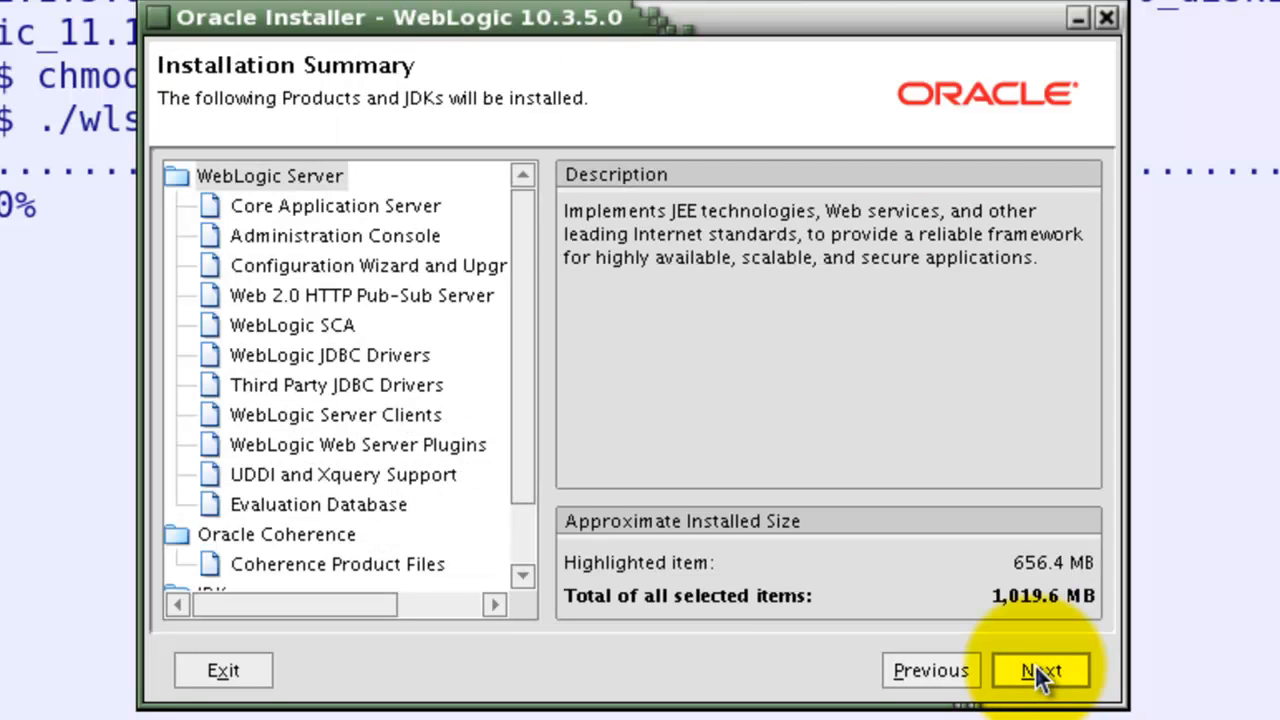
pyautogui.click(1044, 670)
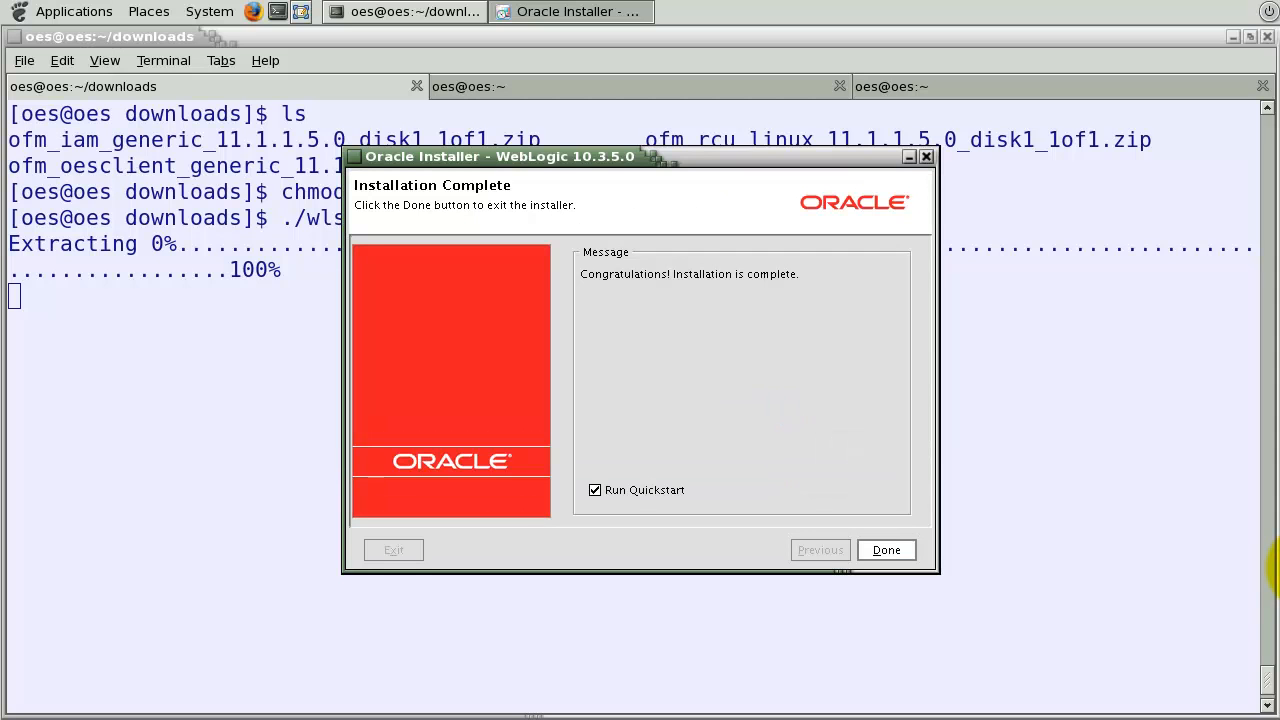
pyautogui.moveTo(626, 500)
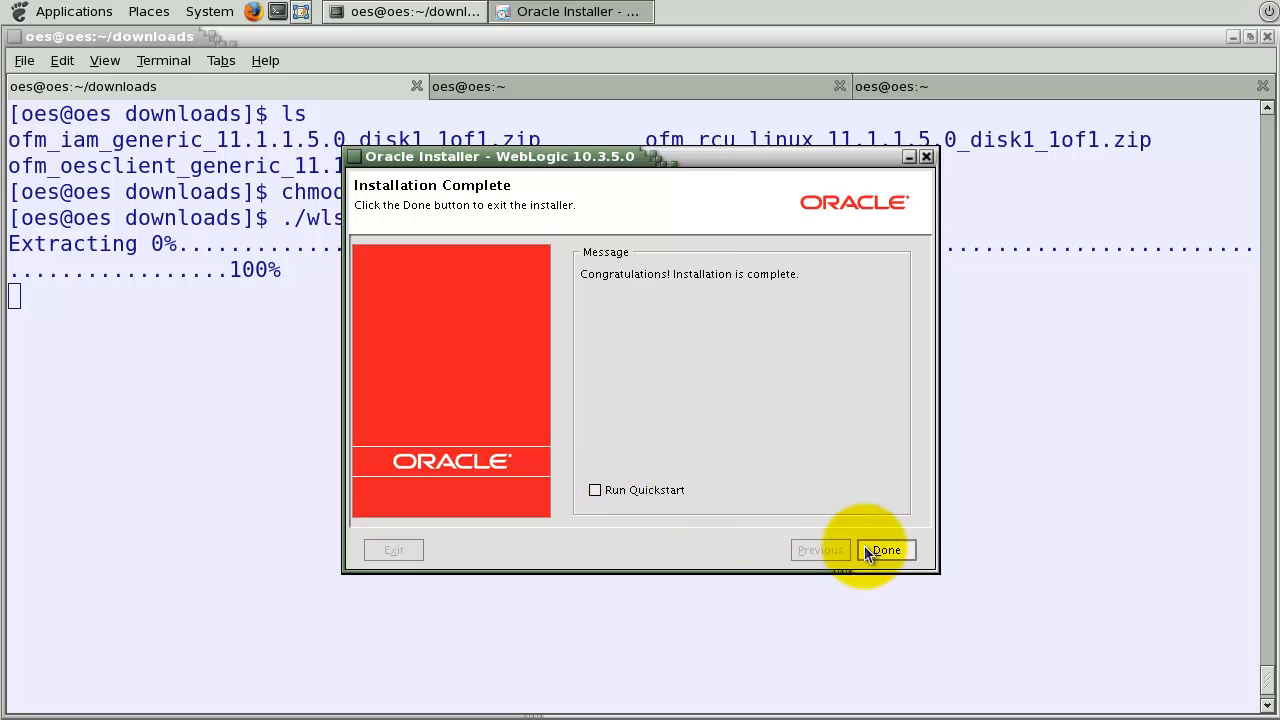
# Step: Finish the completed installation with Done, returning to the terminal prompt
pyautogui.click(886, 550)
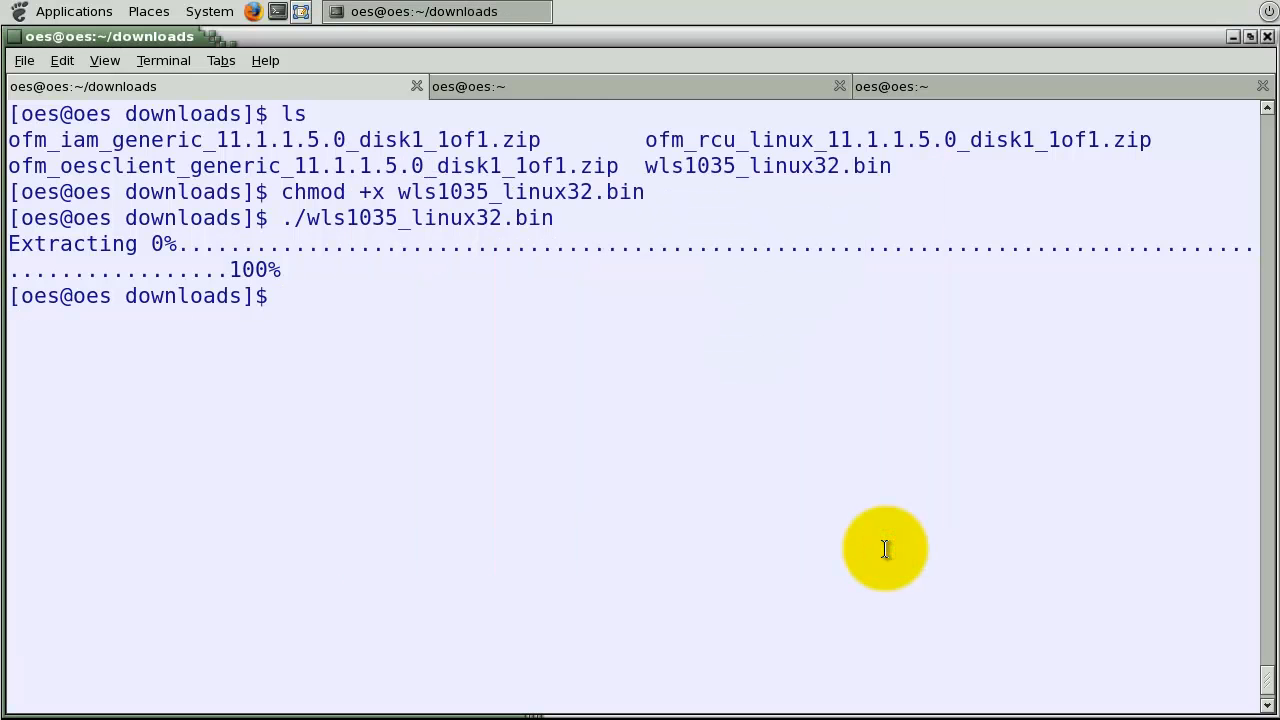